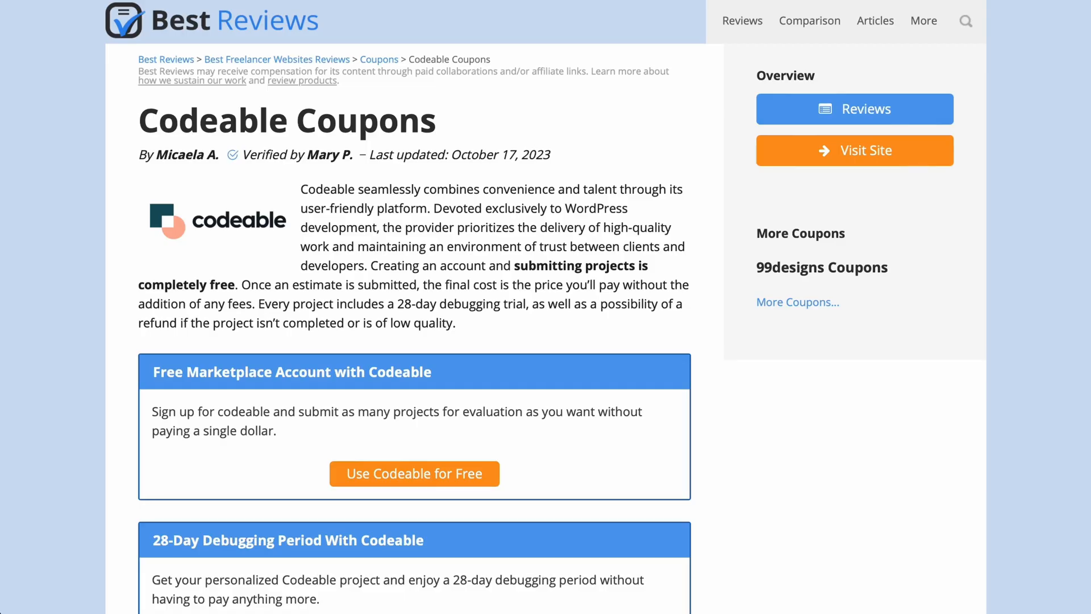
- Scroll to the free marketplace account and 28-day debugging period coupon boxes
scroll(down, 3)
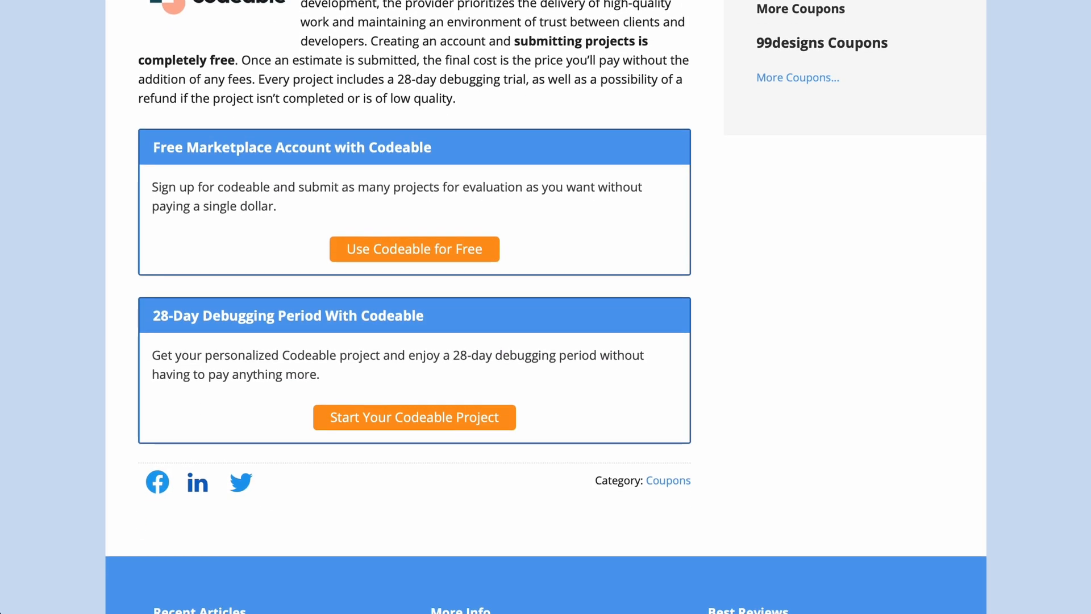
scroll(down, 3)
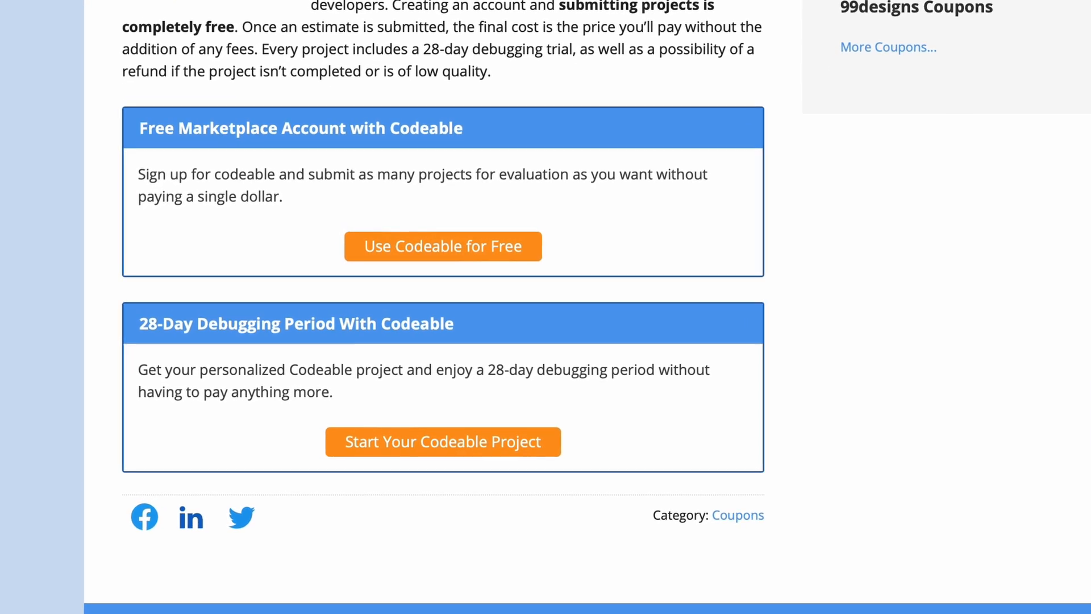
scroll(down, 3)
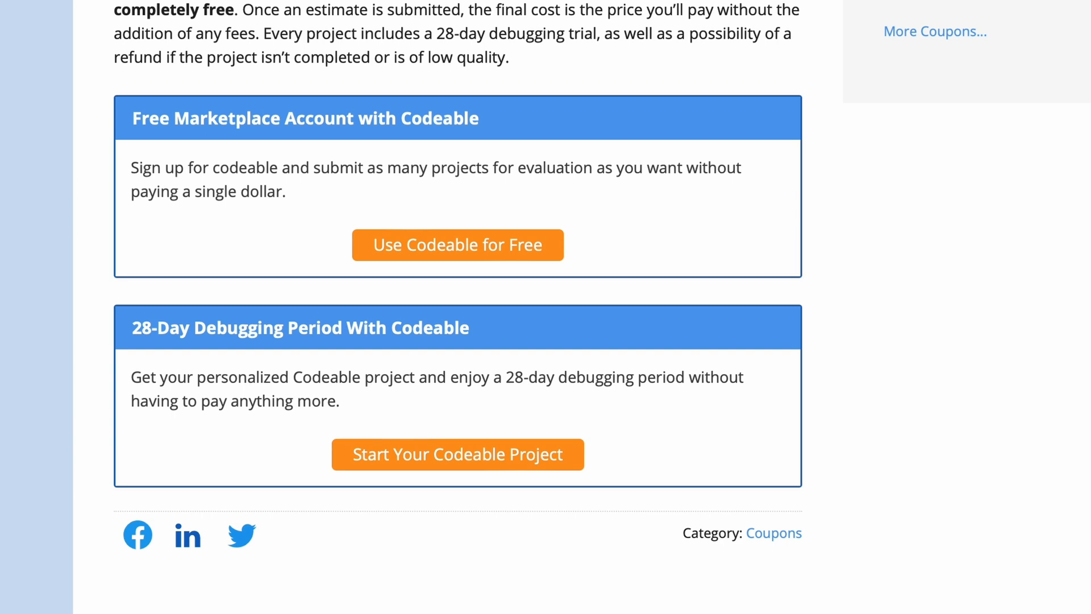
scroll(down, 3)
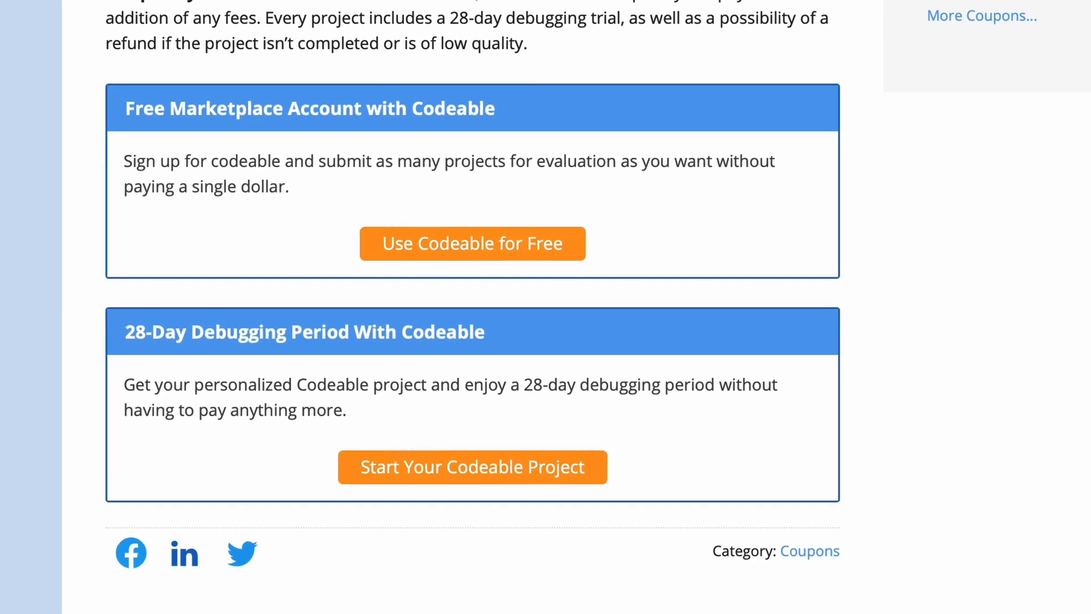
scroll(down, 3)
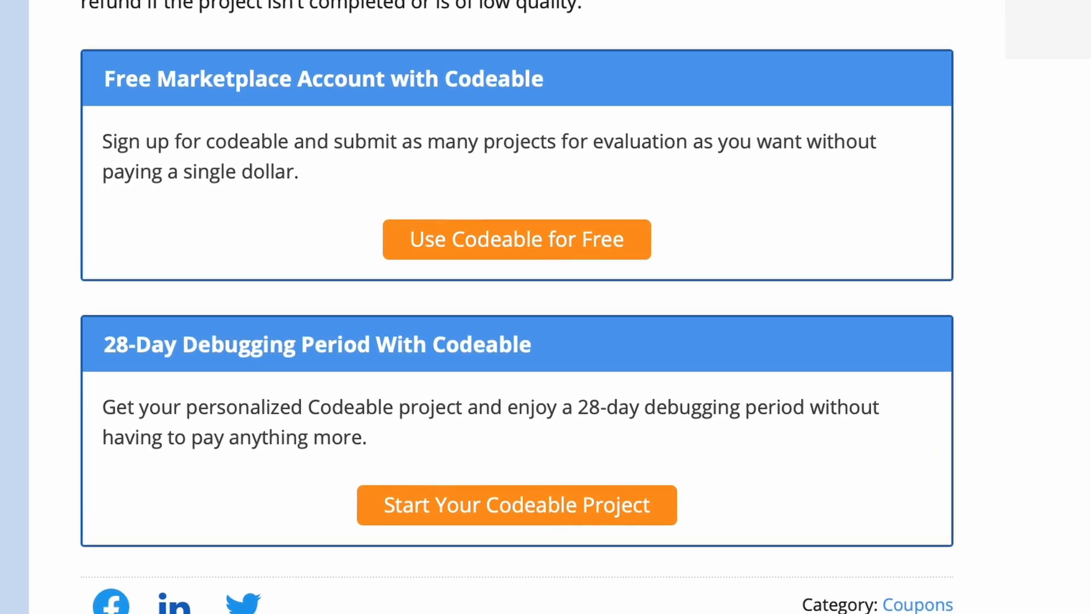
scroll(up, 3)
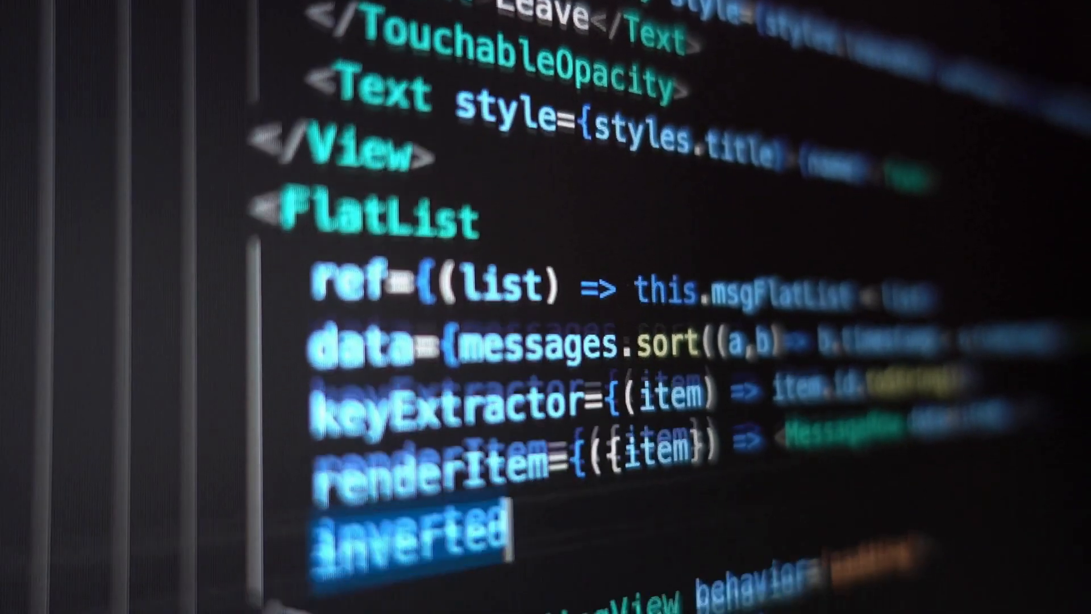
- Scroll the My projects page to show the widget's Help tab with four article collections
scroll(down, 3)
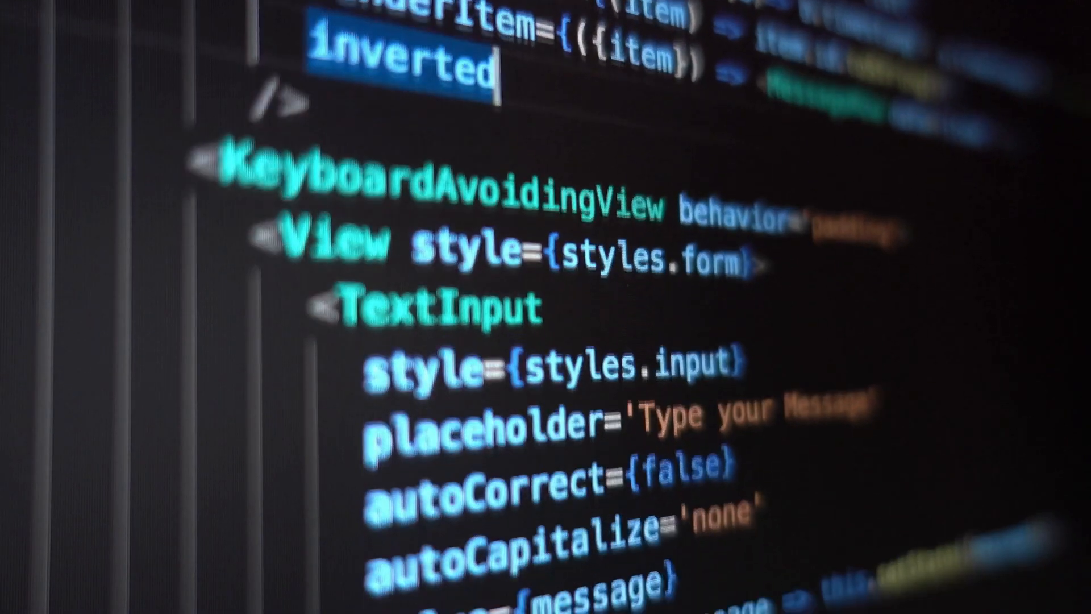
scroll(down, 3)
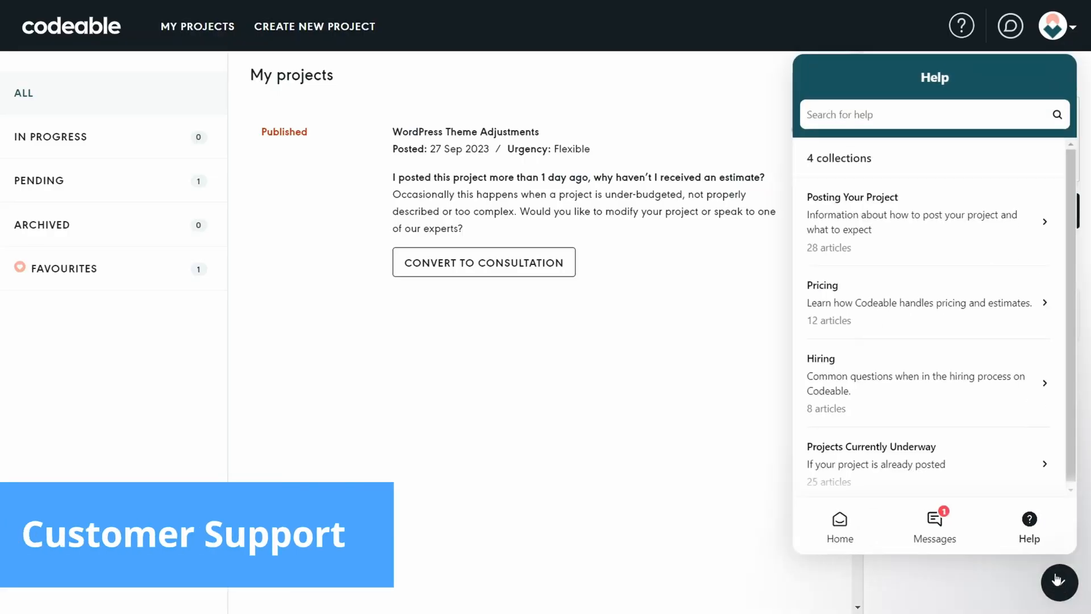
- View the support widget's home with recent messages, then its Messages inbox
click(840, 526)
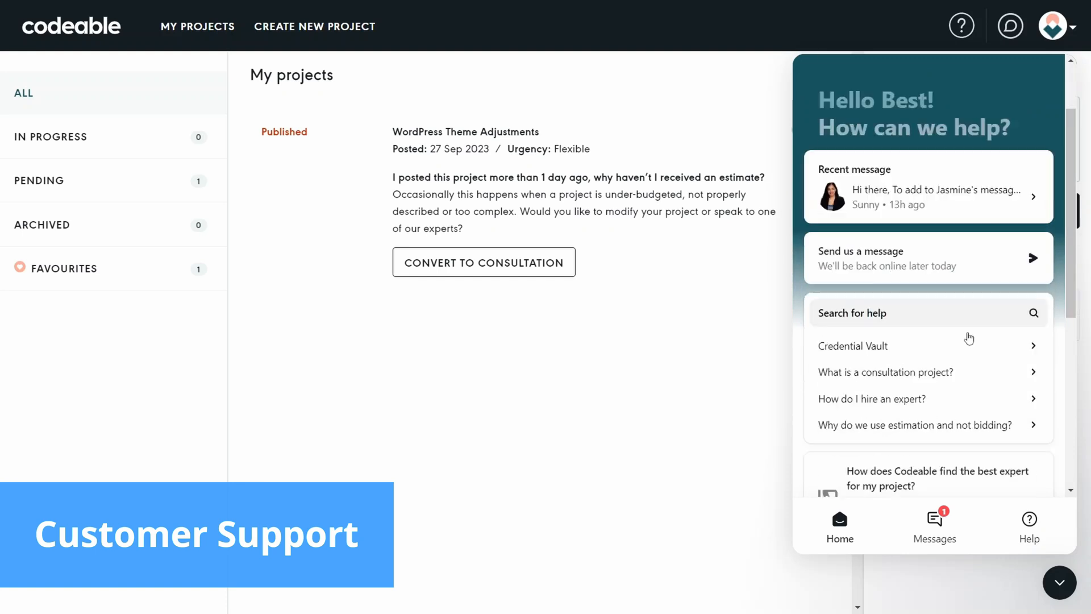
click(927, 258)
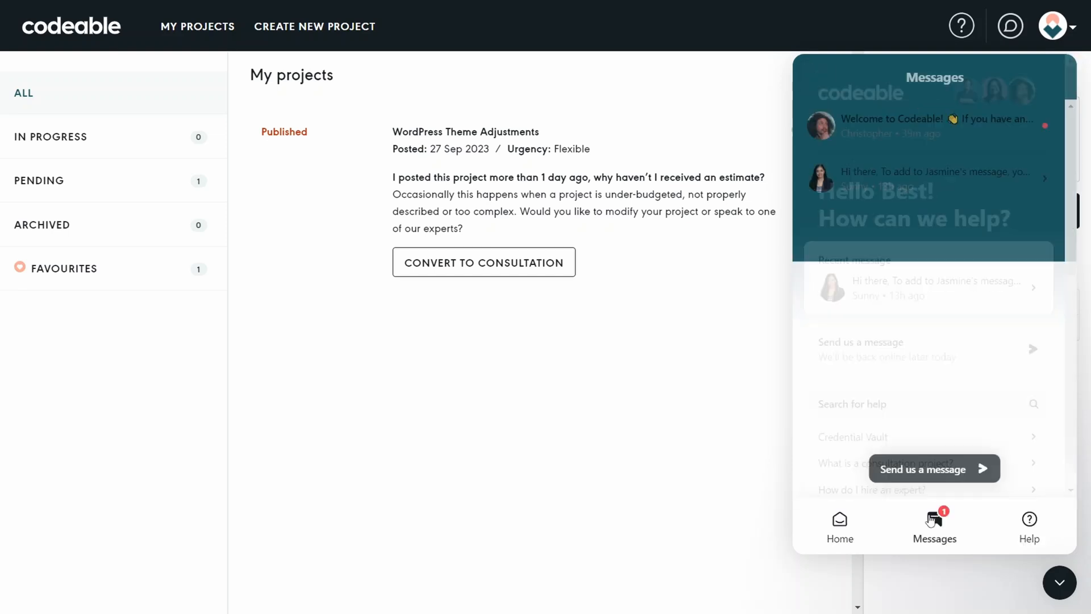
click(1029, 525)
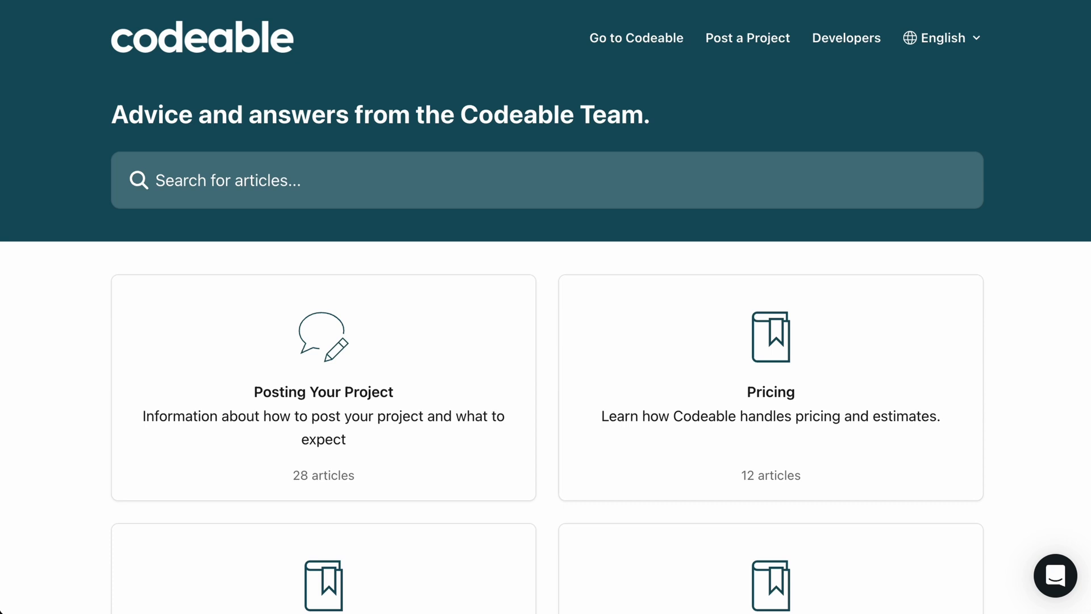
- Open the Posting Your Project collection and read the article on rehiring a previous expert
scroll(down, 3)
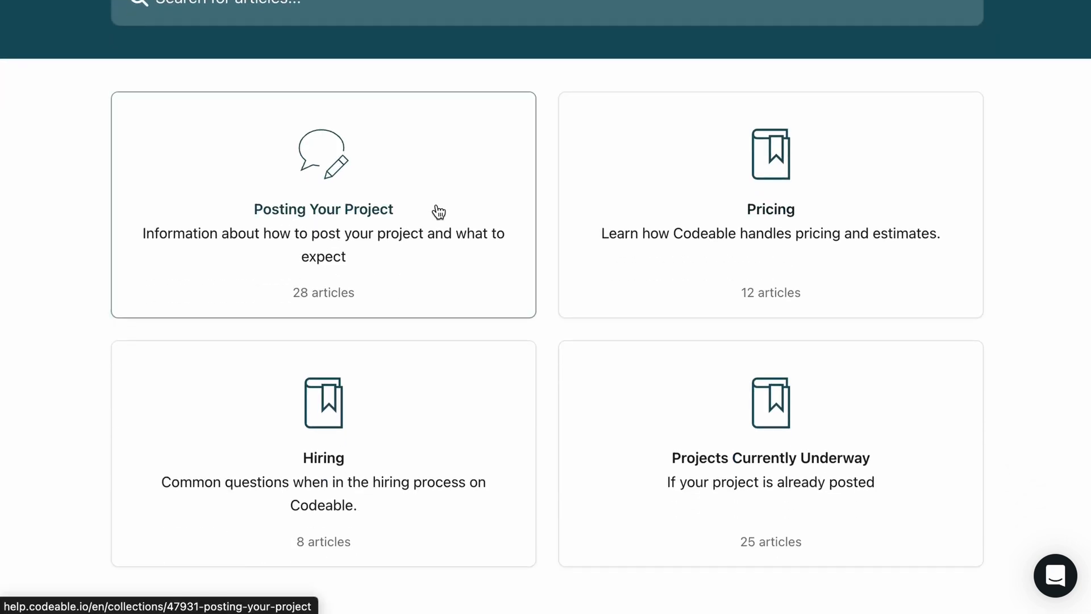
click(322, 209)
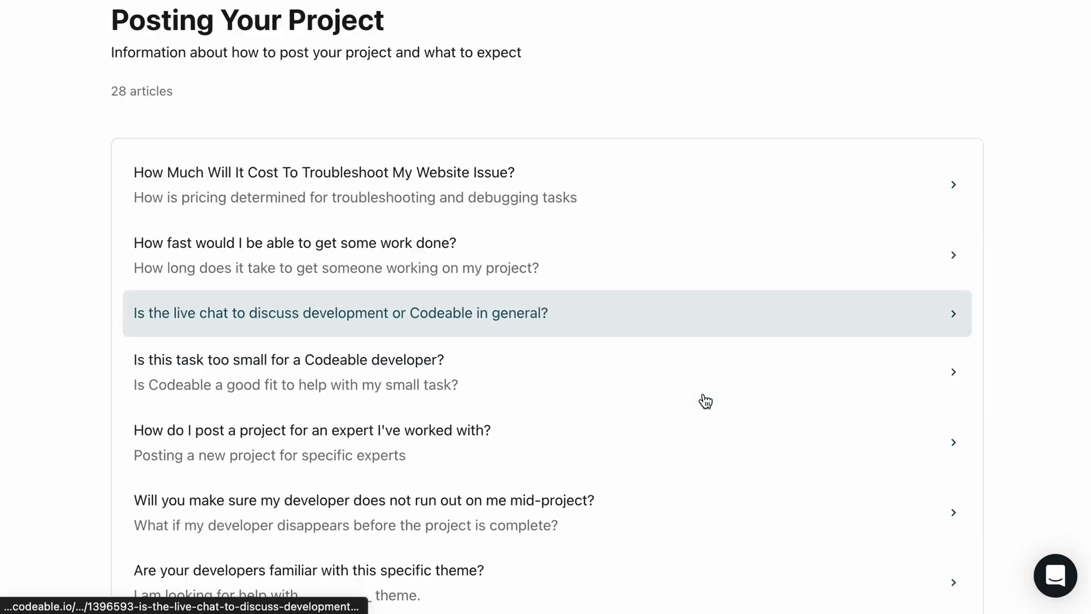
click(311, 430)
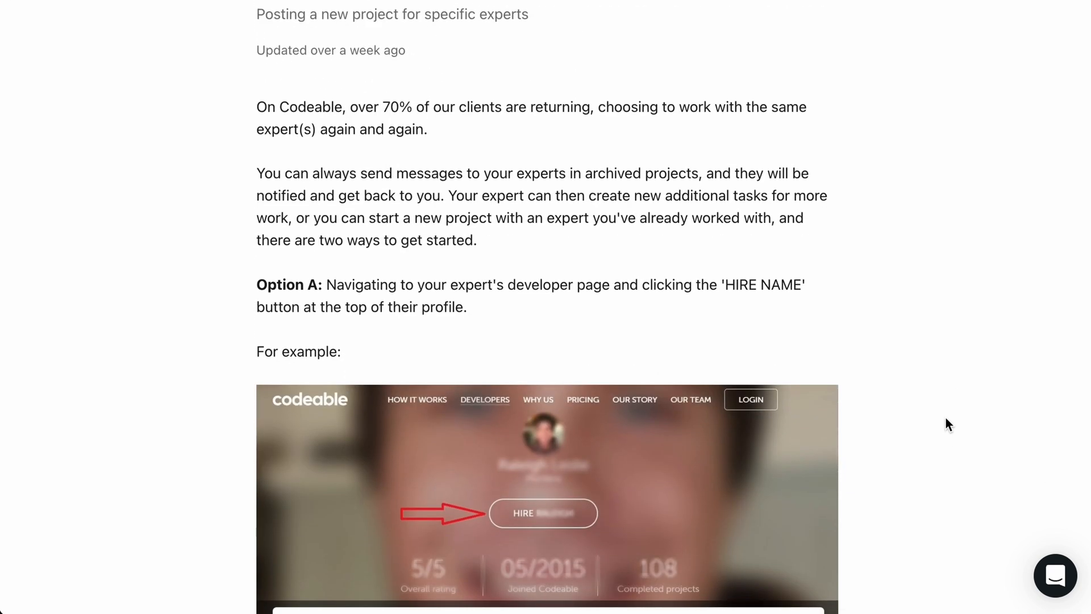
scroll(down, 3)
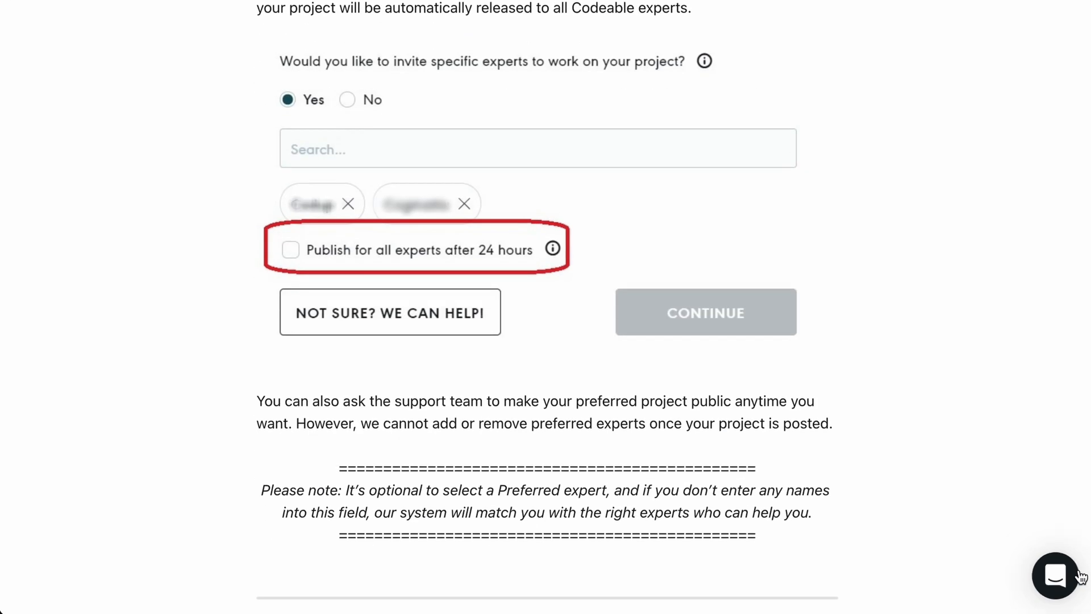
- Read the Credential Vault article from the chat widget, then move on to the Codeable Blog
click(1056, 576)
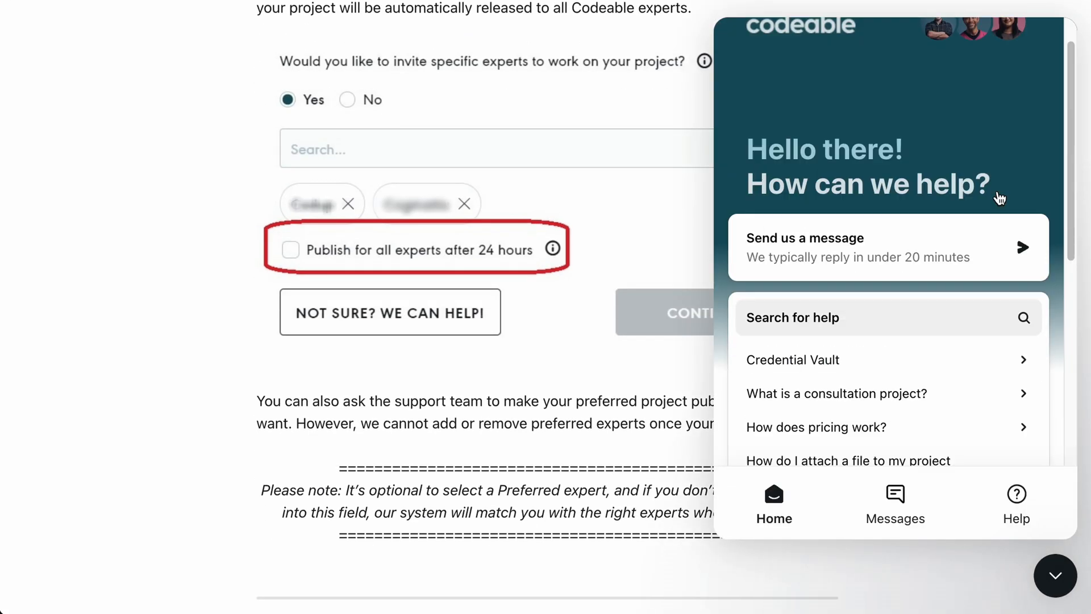
click(793, 360)
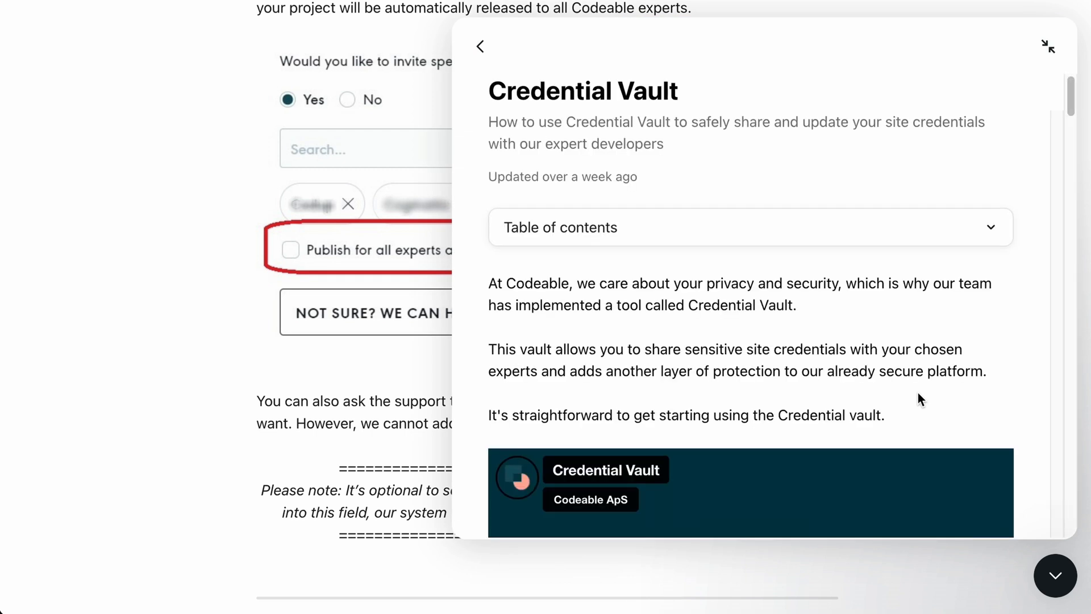
scroll(down, 3)
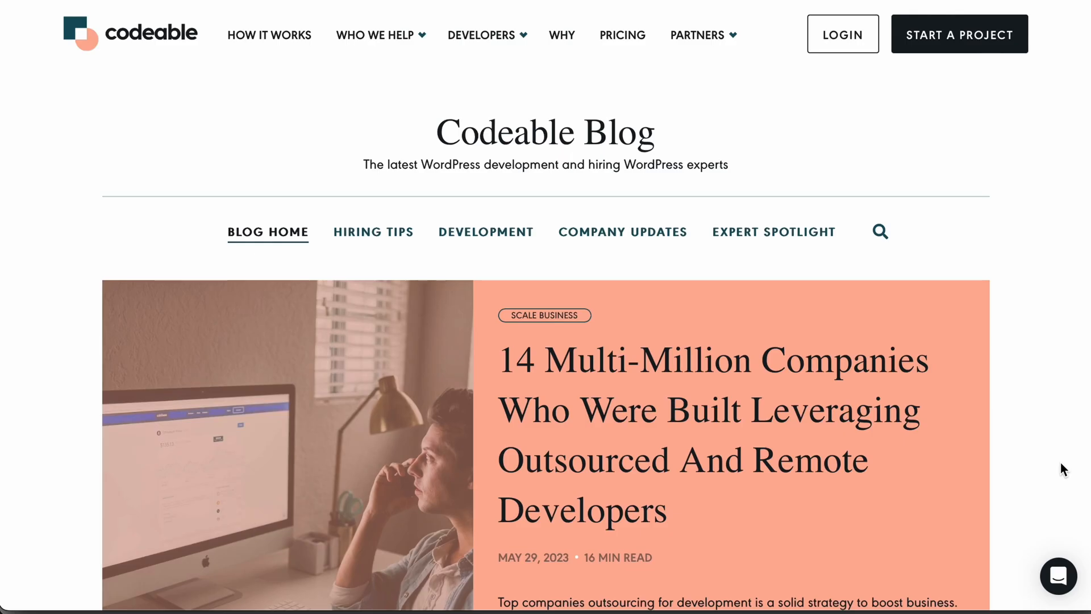
- Open and scroll through the '10 Essential Security Tips for WooCommerce Stores' blog post
scroll(down, 3)
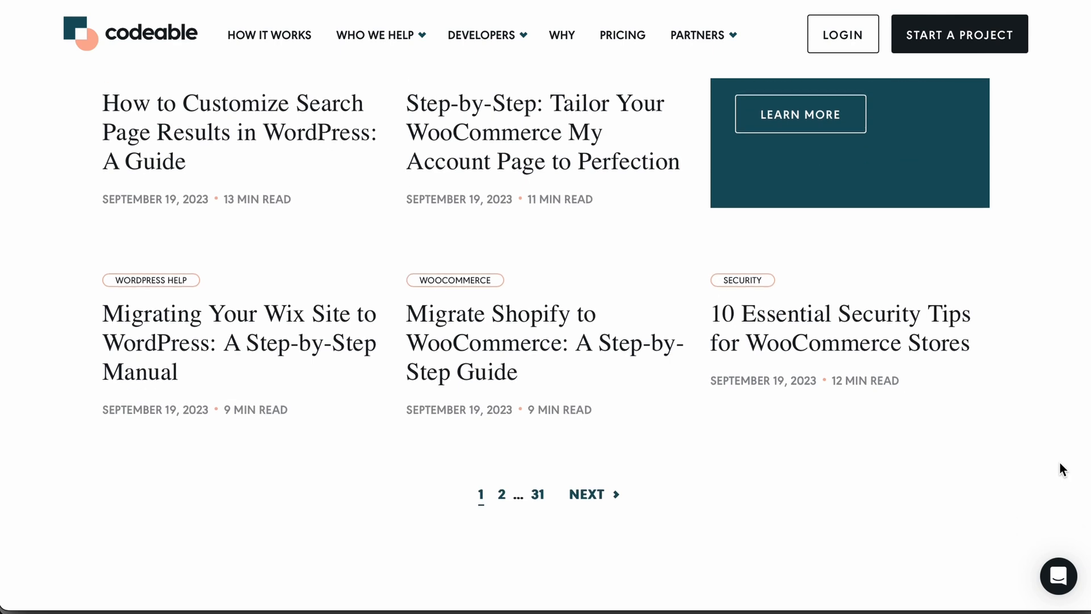
click(838, 328)
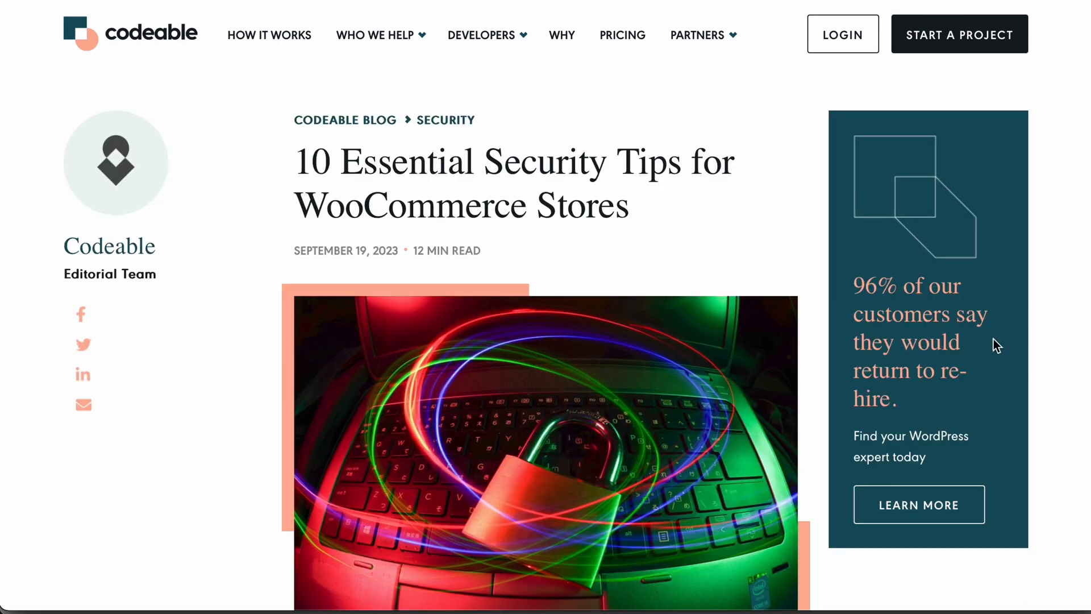
scroll(down, 3)
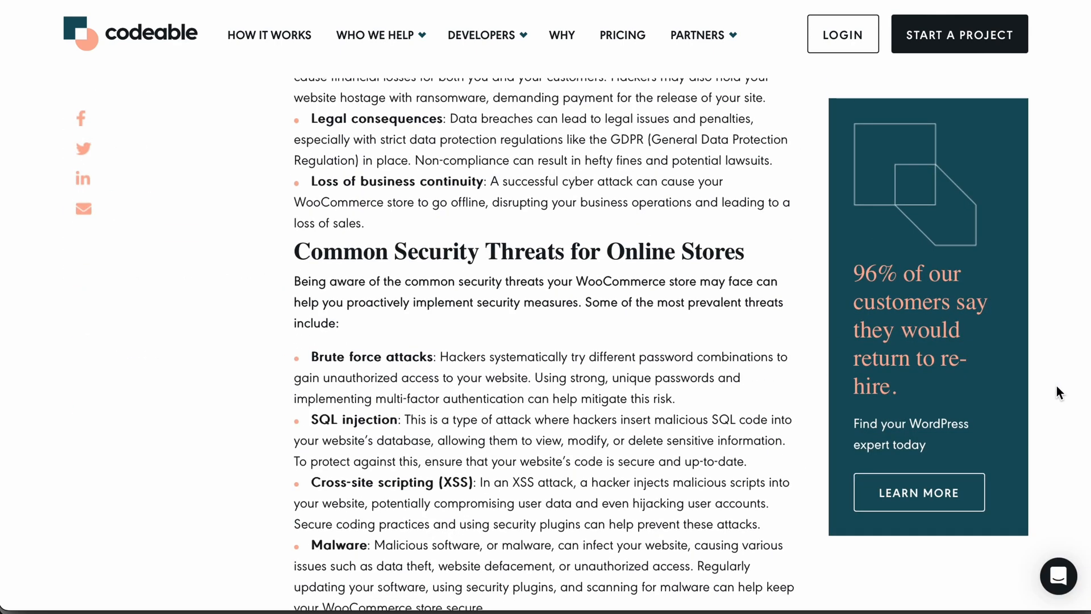
scroll(down, 3)
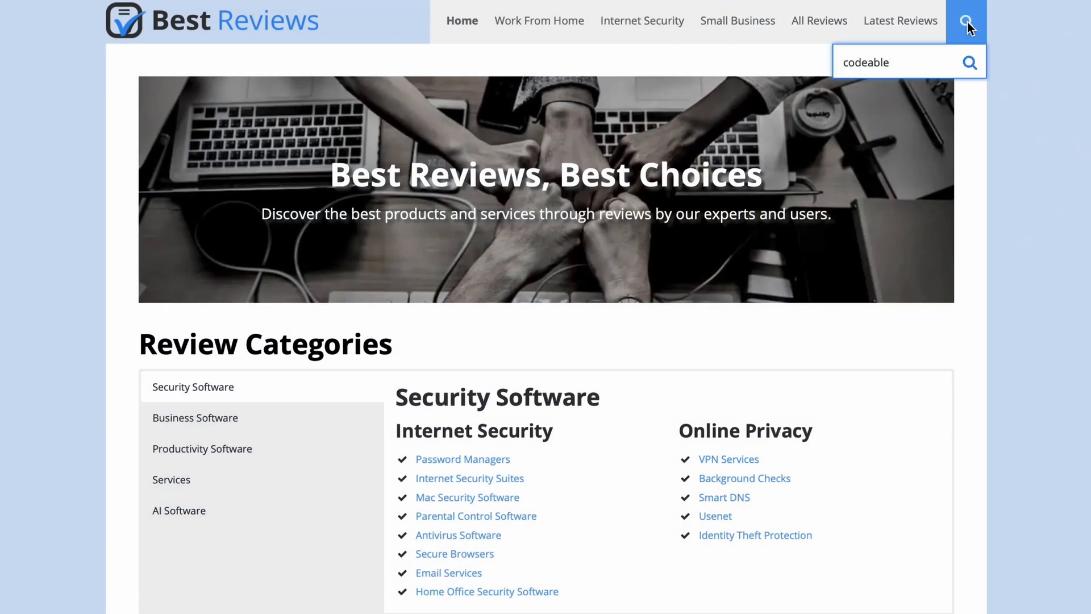
- Search Best Reviews for Codeable and scroll its review page to the Features section
click(969, 62)
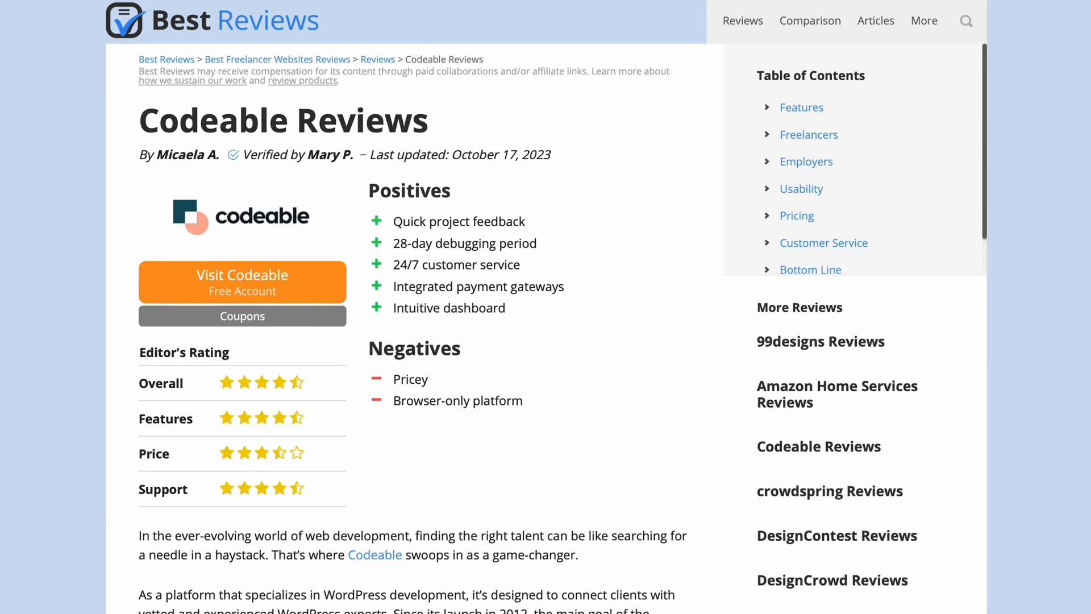
scroll(down, 3)
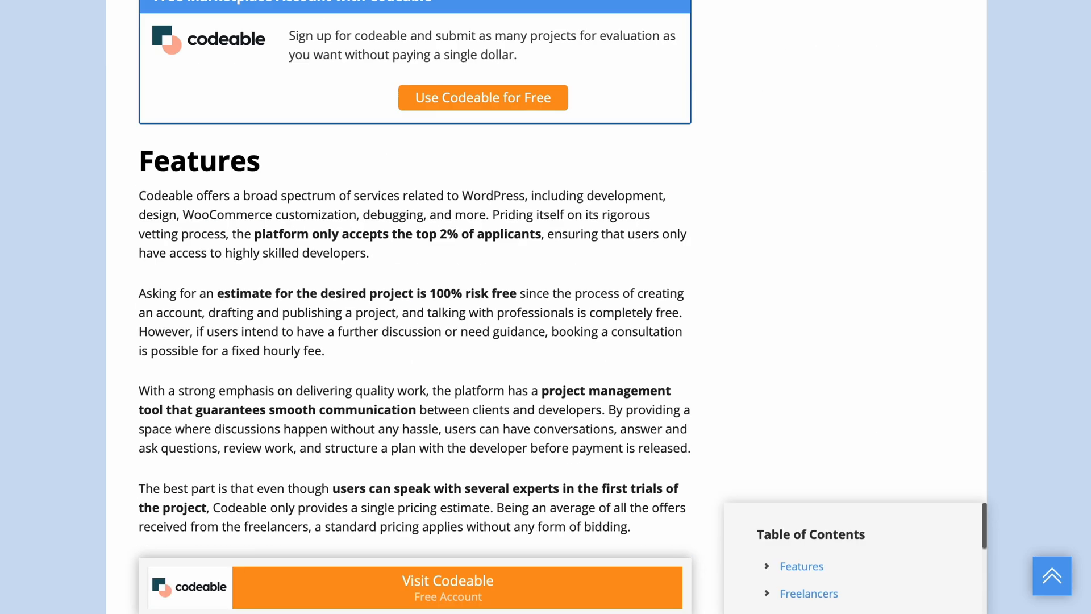
scroll(down, 3)
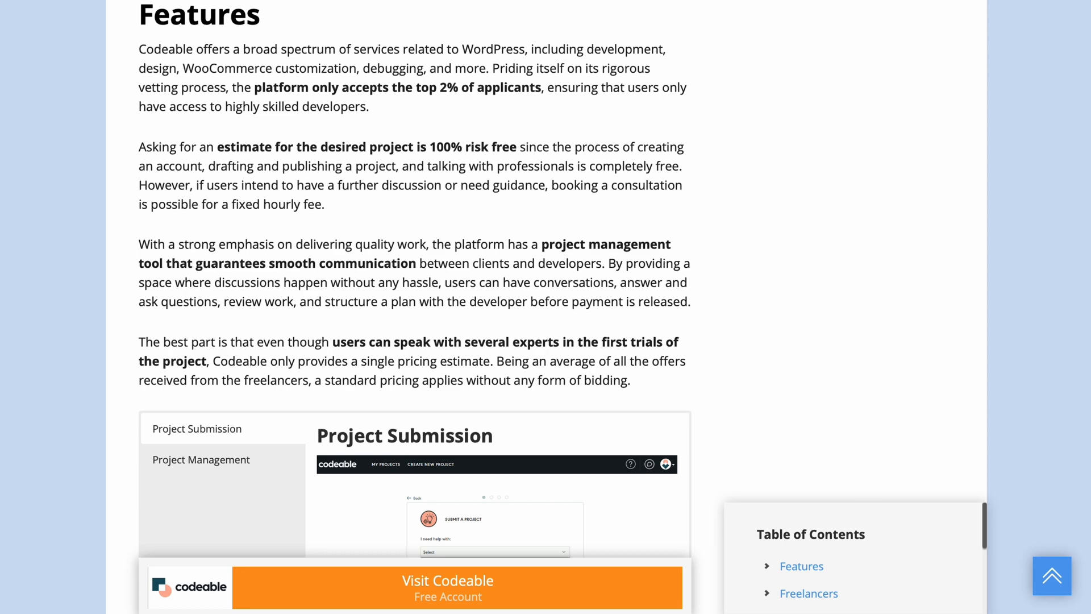